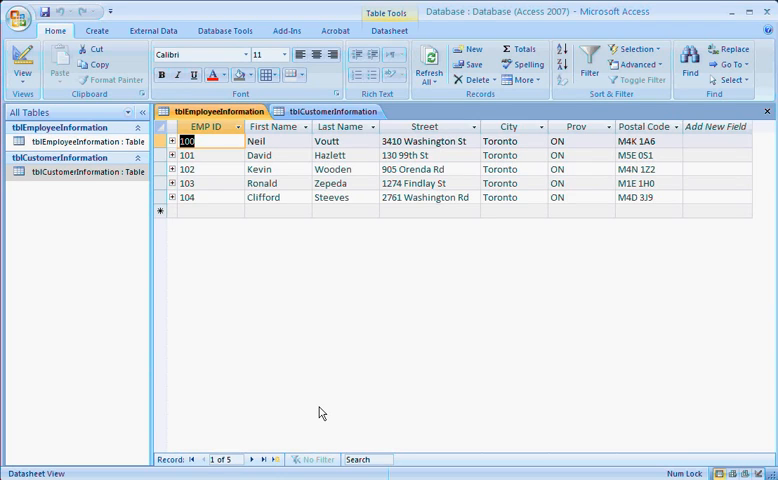
mouse_move(324, 415)
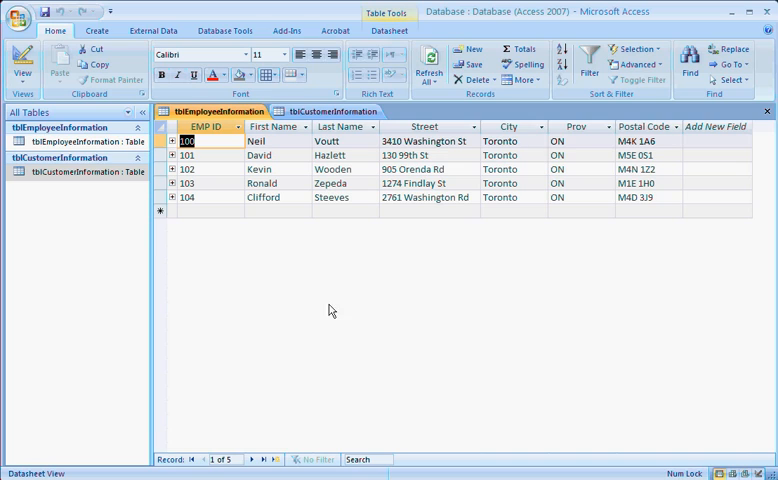
mouse_move(401, 197)
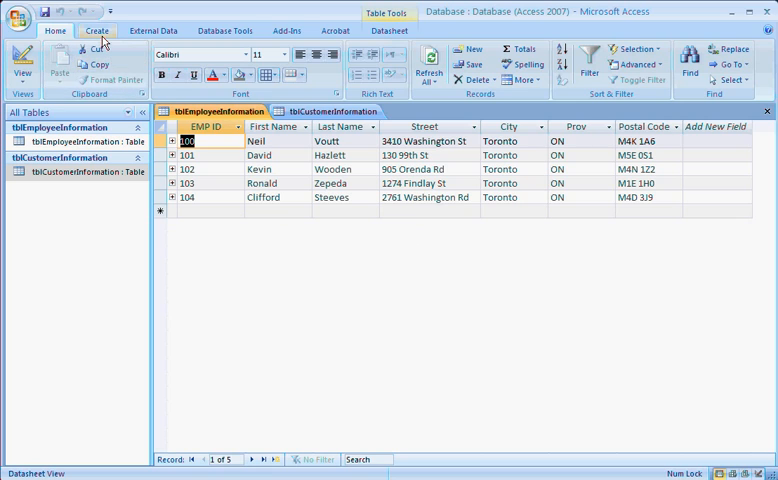
Step: Start a new query from Query Wizard on the Create tab
click(98, 30)
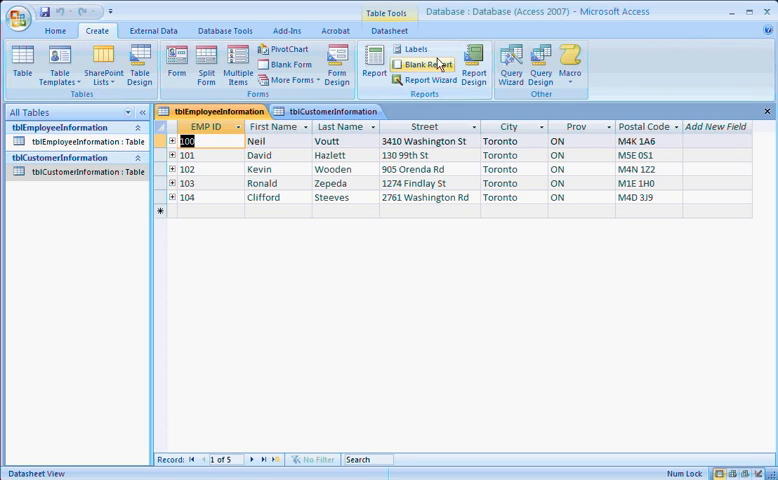
mouse_move(514, 64)
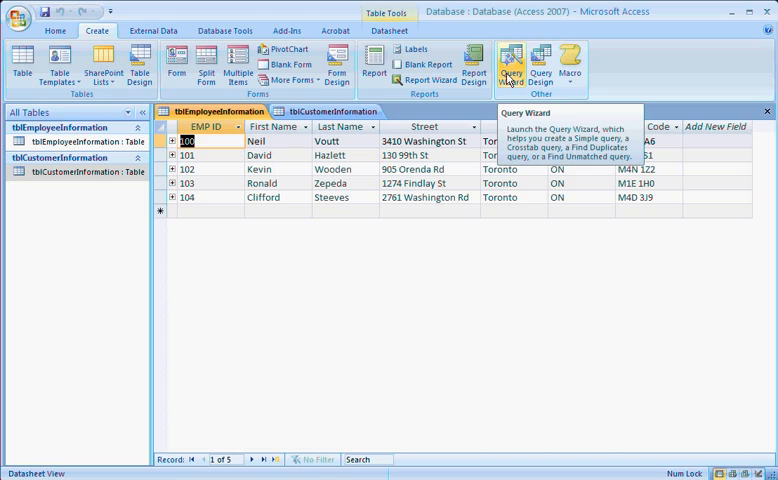
mouse_move(516, 66)
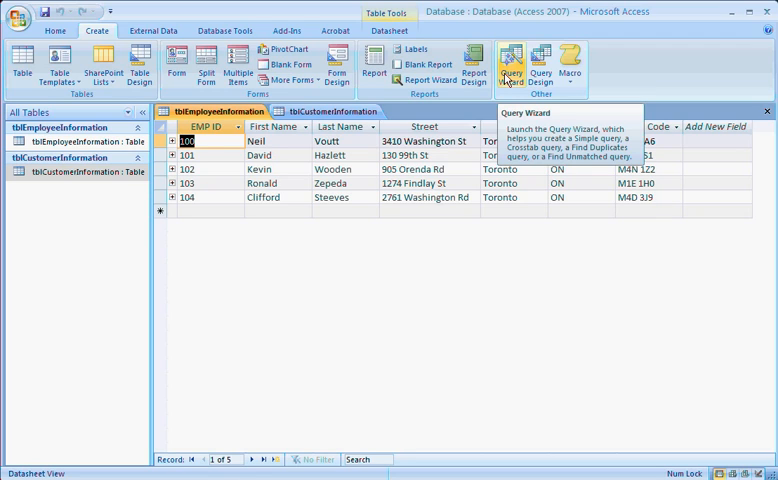
click(511, 65)
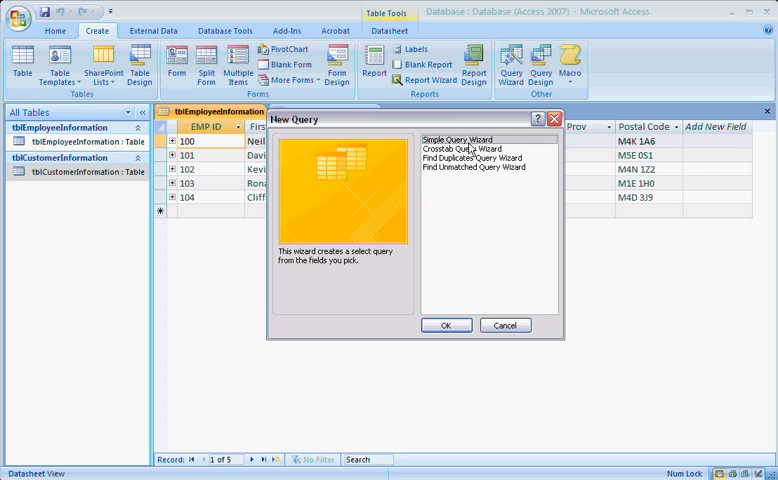
mouse_move(443, 170)
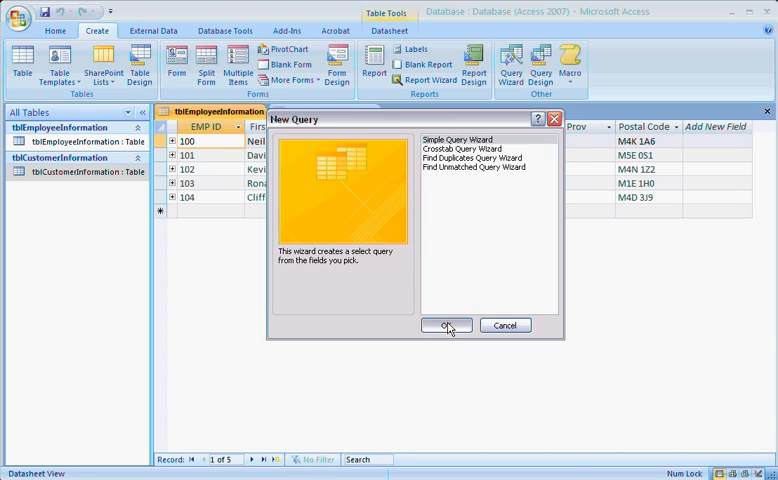
Step: Run Simple Query Wizard with all tblCustomerInformation fields plus employee First Name and Last Name
click(446, 325)
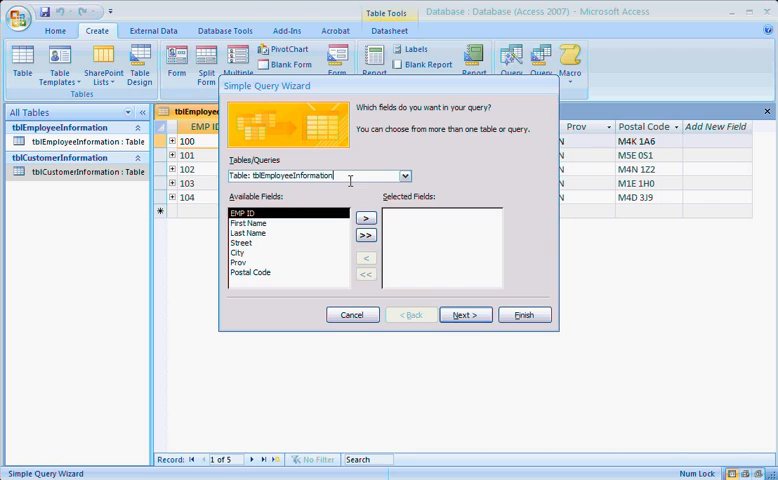
click(403, 175)
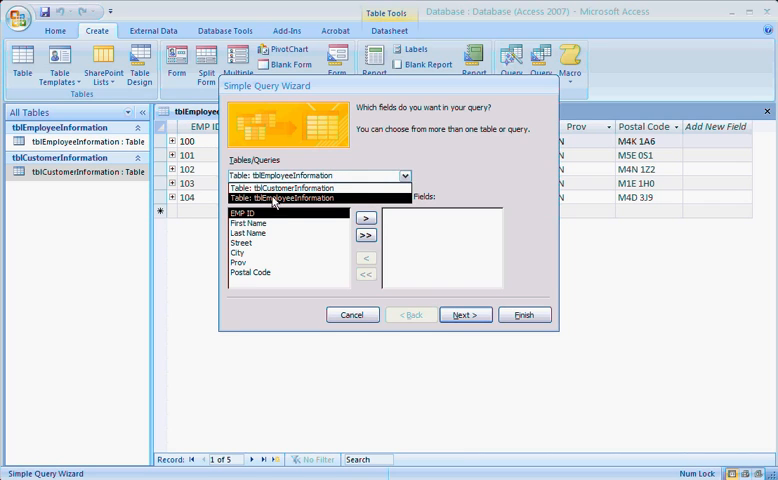
click(310, 188)
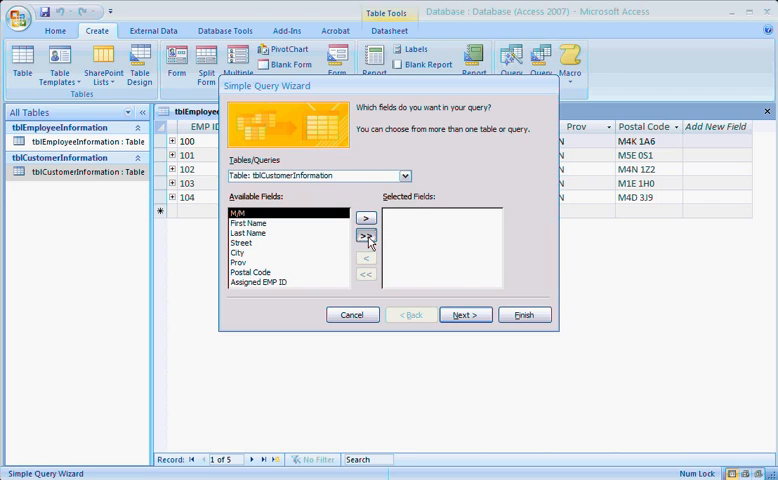
click(404, 175)
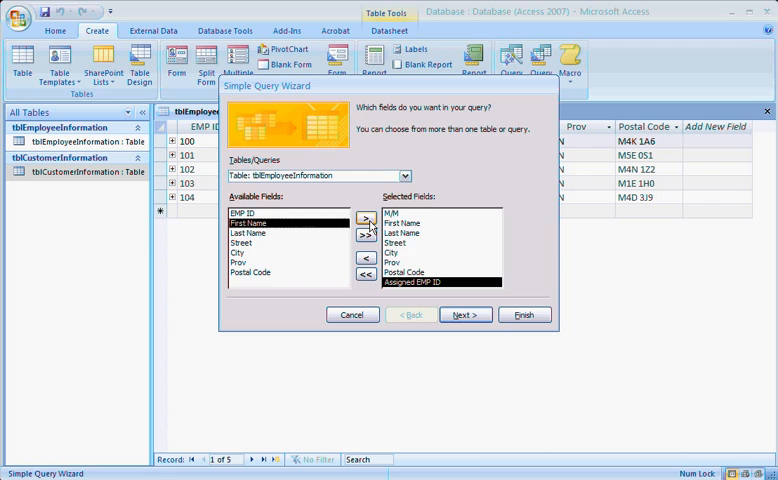
click(365, 218)
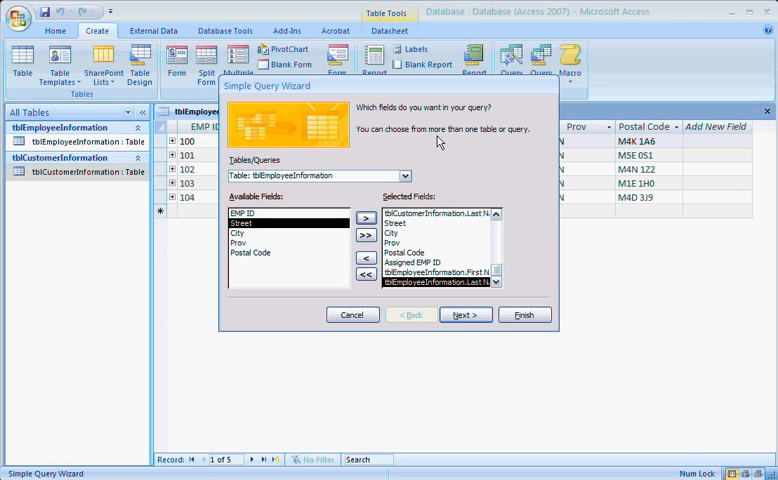
mouse_move(458, 334)
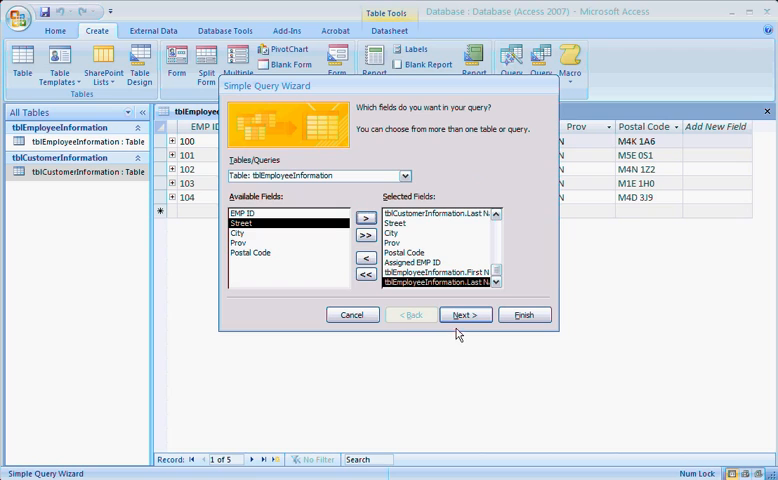
Step: Advance to the final wizard step and title the query qryMailingList
click(464, 315)
text(qryM)
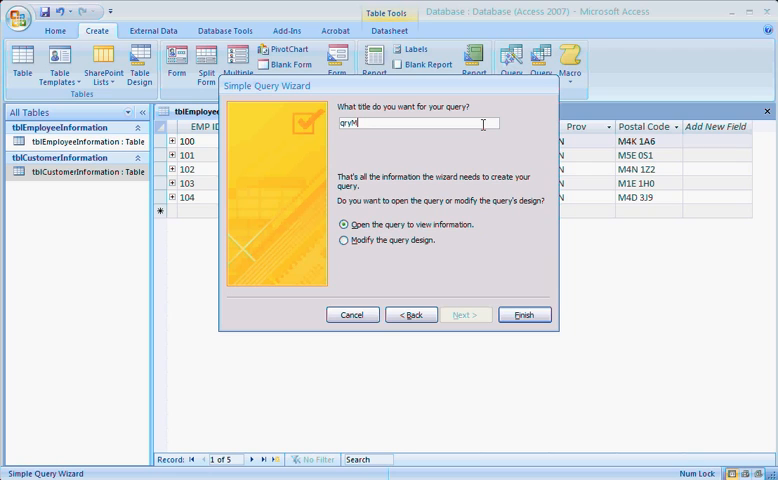
text(ailingList)
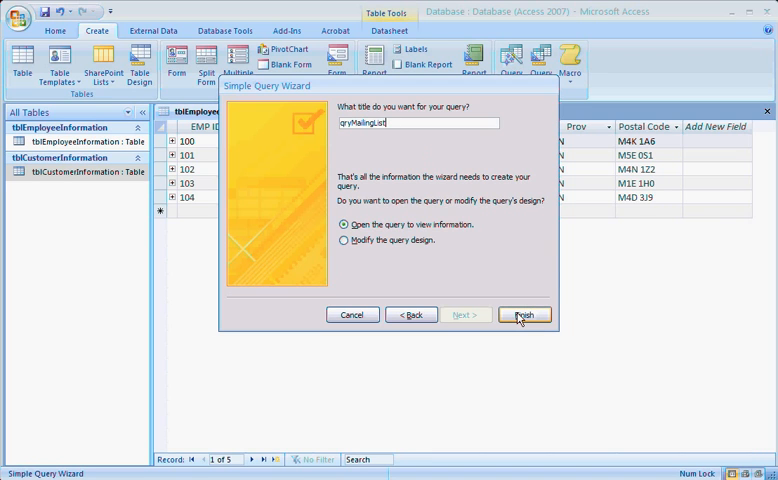
Step: Finish the wizard to create the qryMailingList query
click(525, 314)
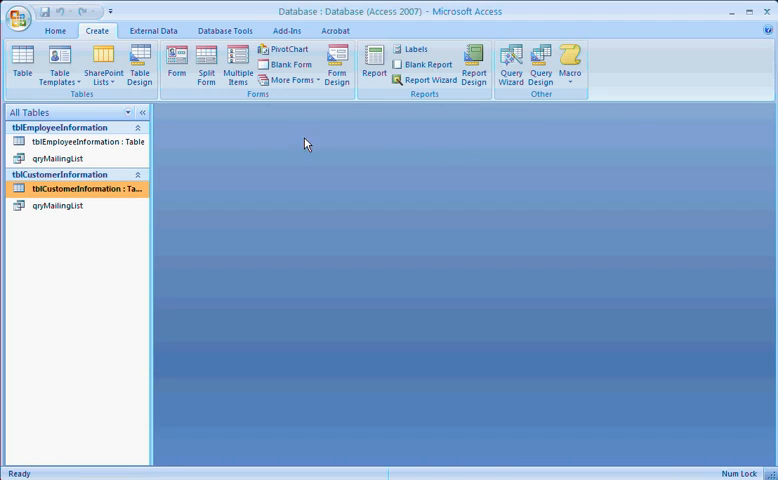
mouse_move(279, 207)
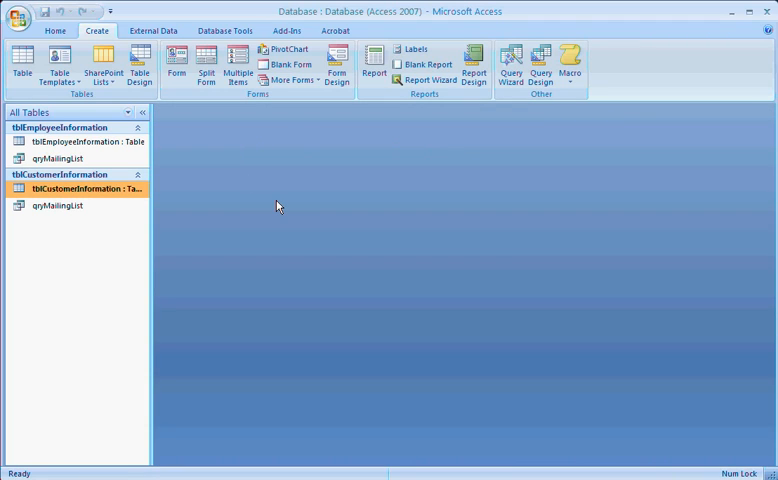